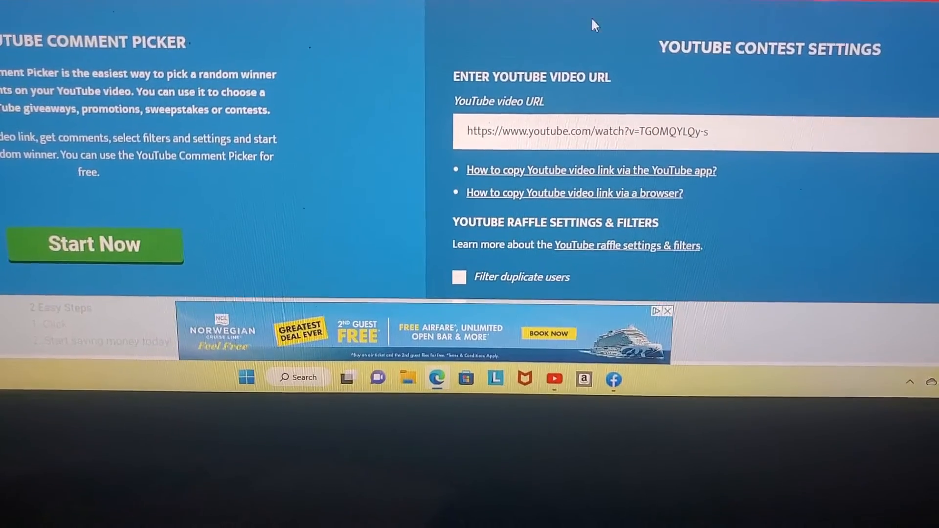
Step: Paste the giveaway video's youtu.be link and enable duplicate-user filtering
right_click(593, 25)
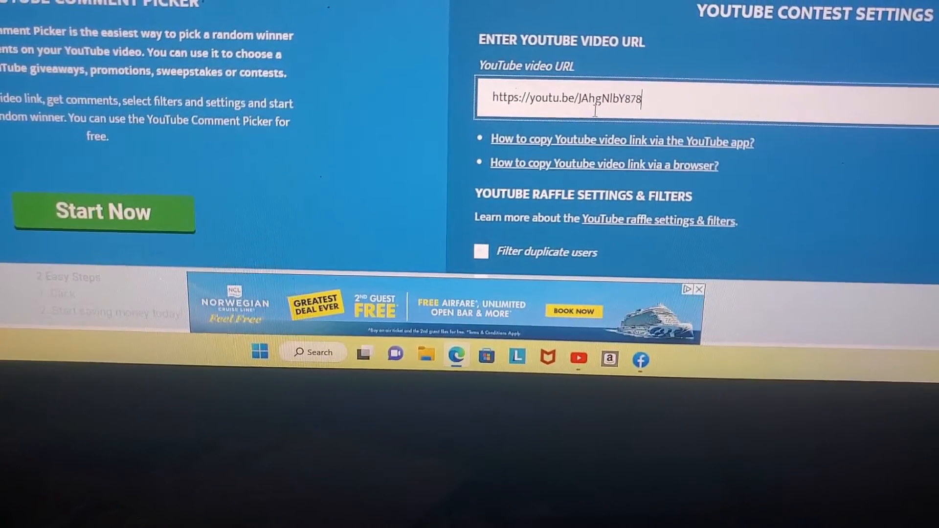
scroll(down, 3)
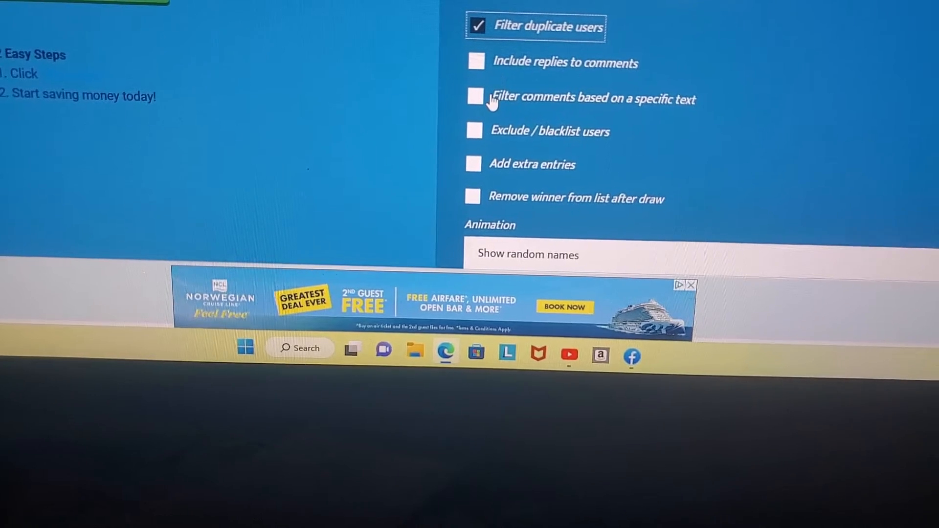
Step: Enable text-based comment filtering with the keyword 'fall'
click(475, 97)
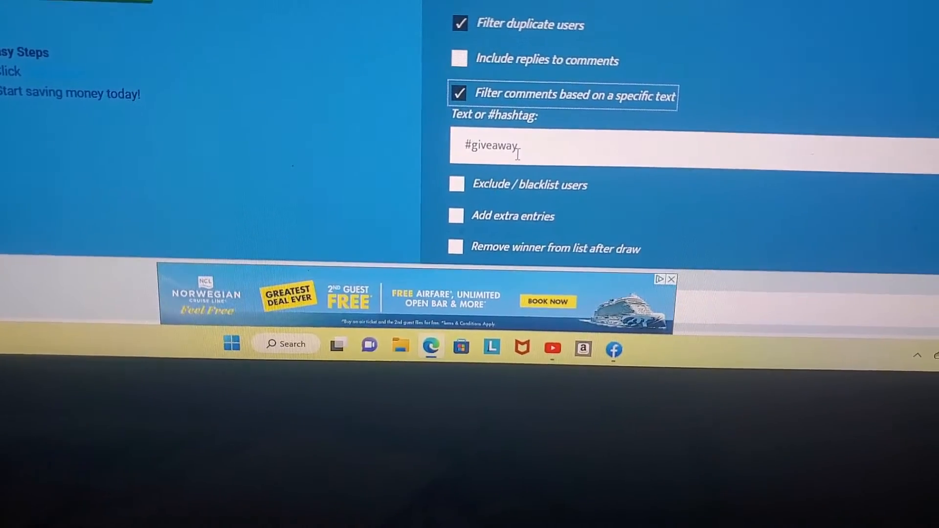
text(fa)
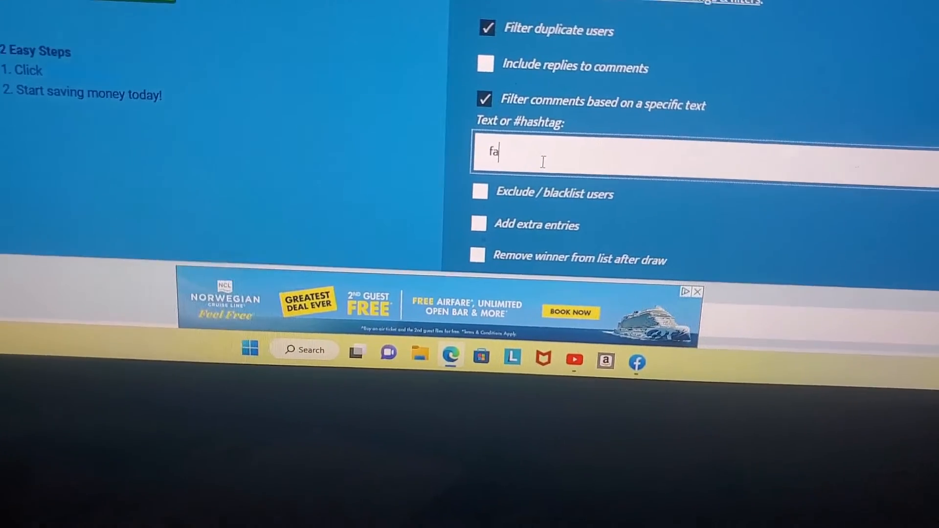
text(ll)
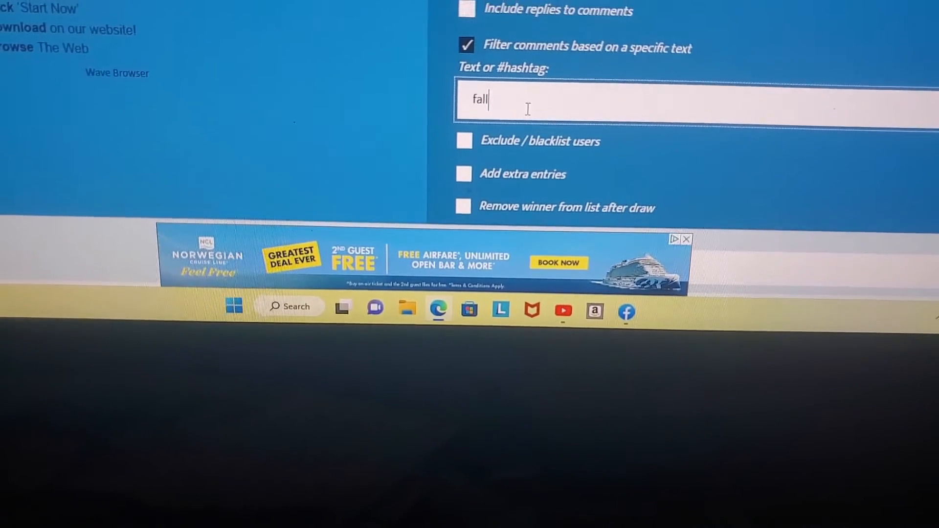
scroll(down, 3)
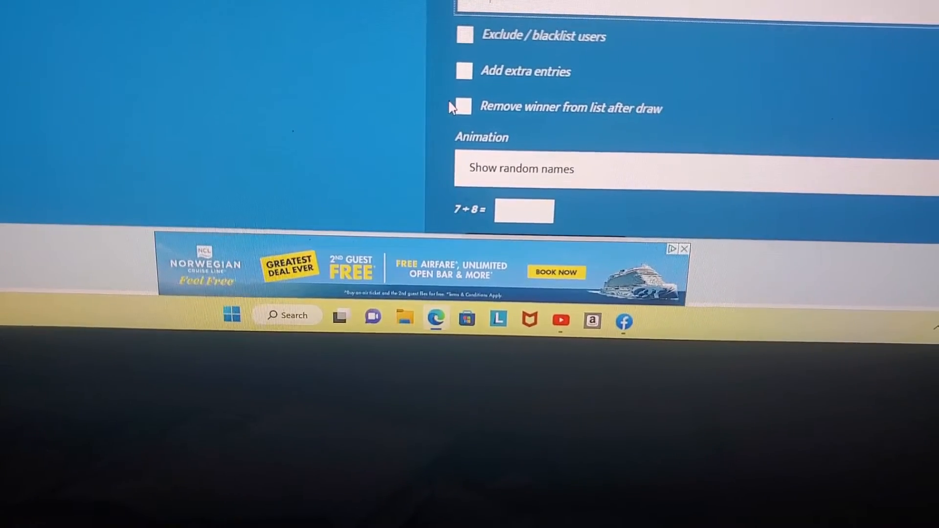
scroll(down, 3)
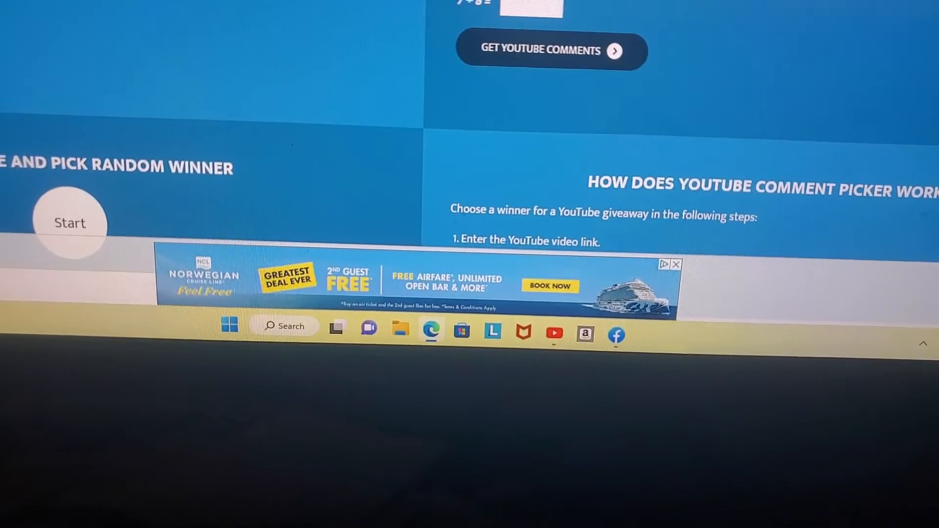
scroll(up, 3)
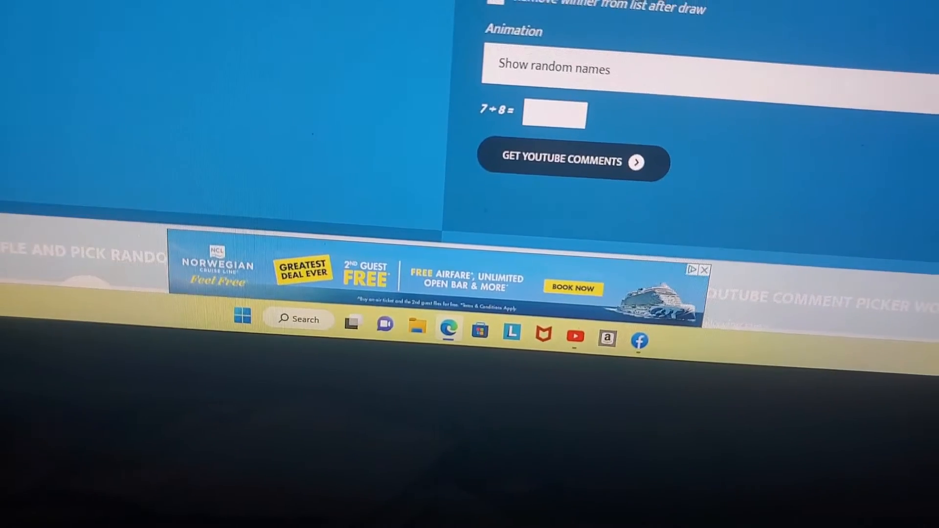
Step: Fetch the video's YouTube comments, reporting 3 unique filtered comments
scroll(up, 3)
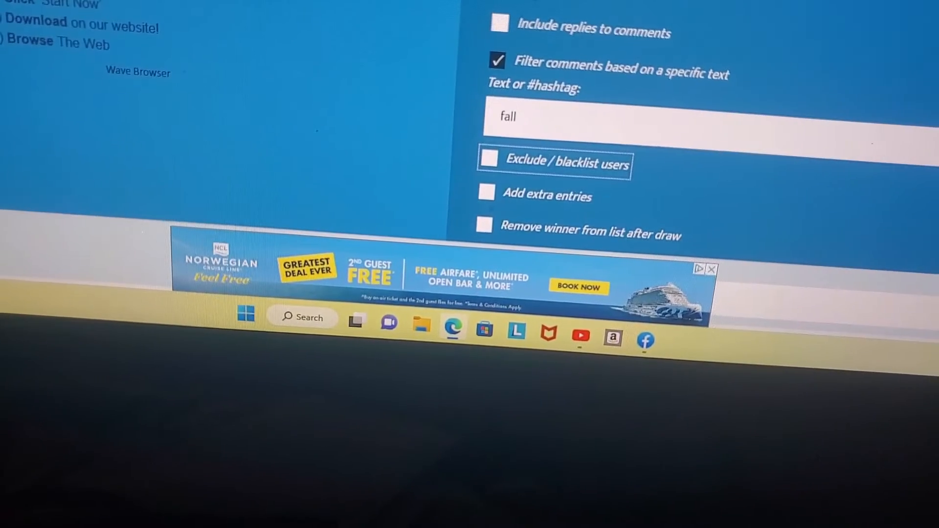
scroll(down, 3)
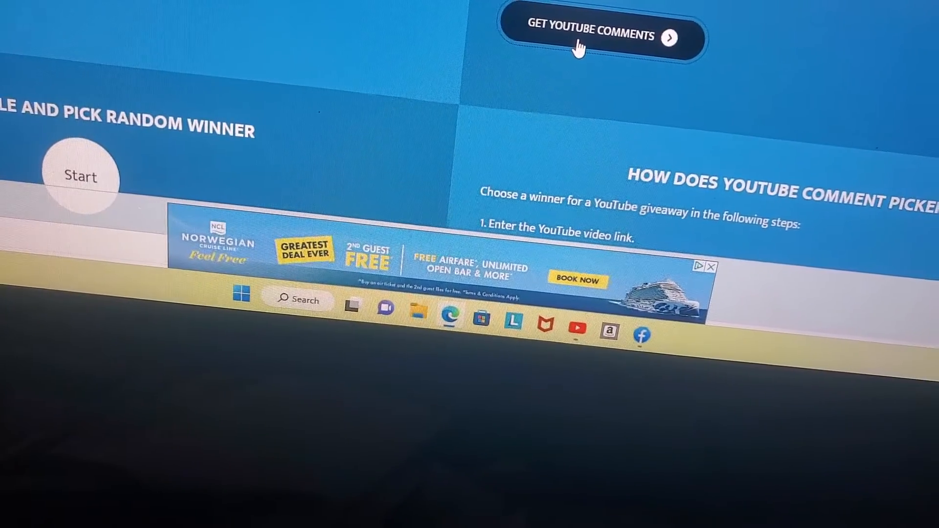
click(593, 33)
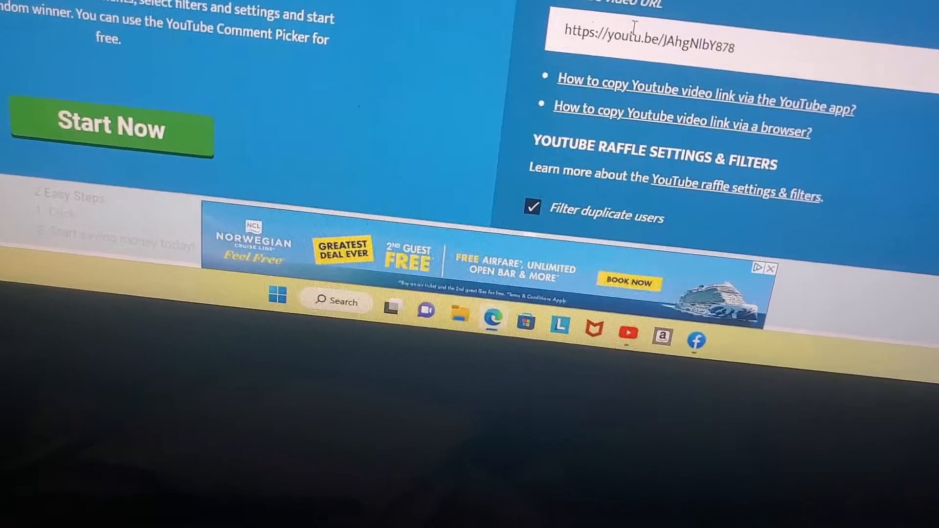
scroll(down, 3)
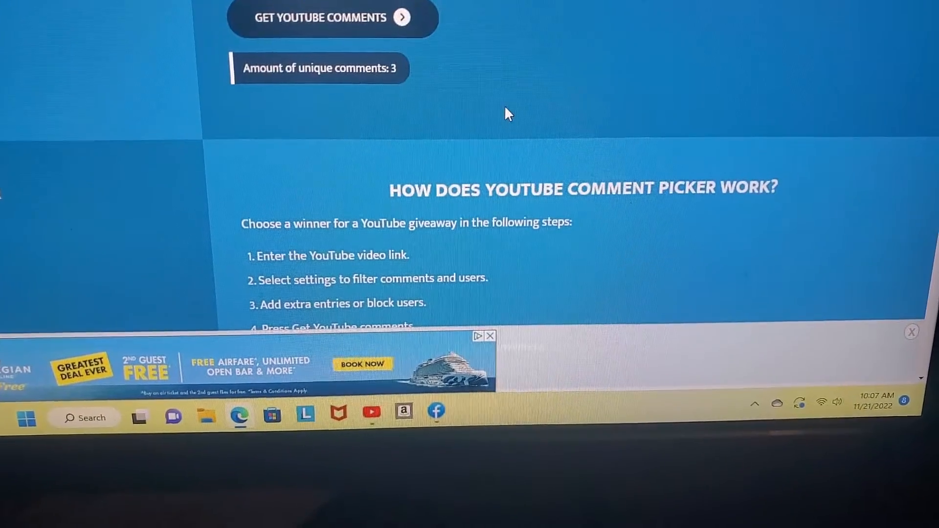
Step: Add one channel to the excluded users blacklist, showing Excluded users: 1
scroll(down, 3)
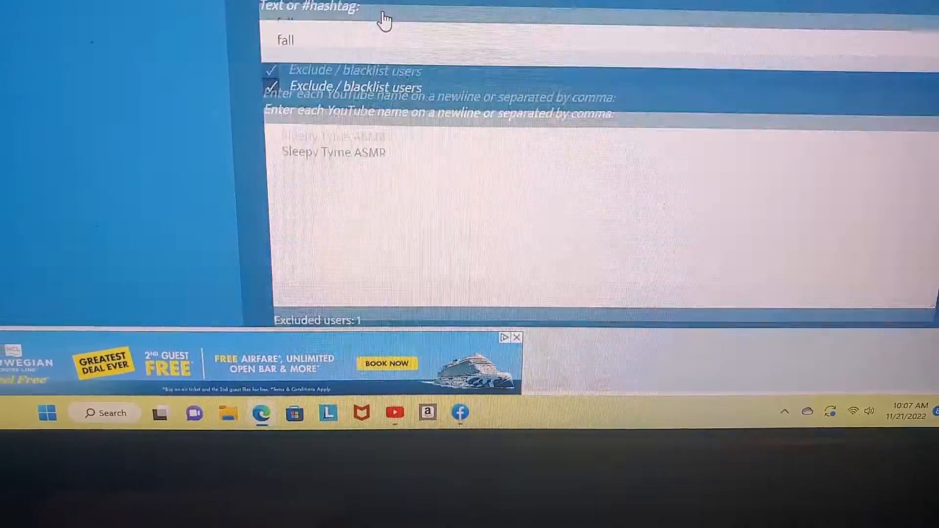
scroll(down, 3)
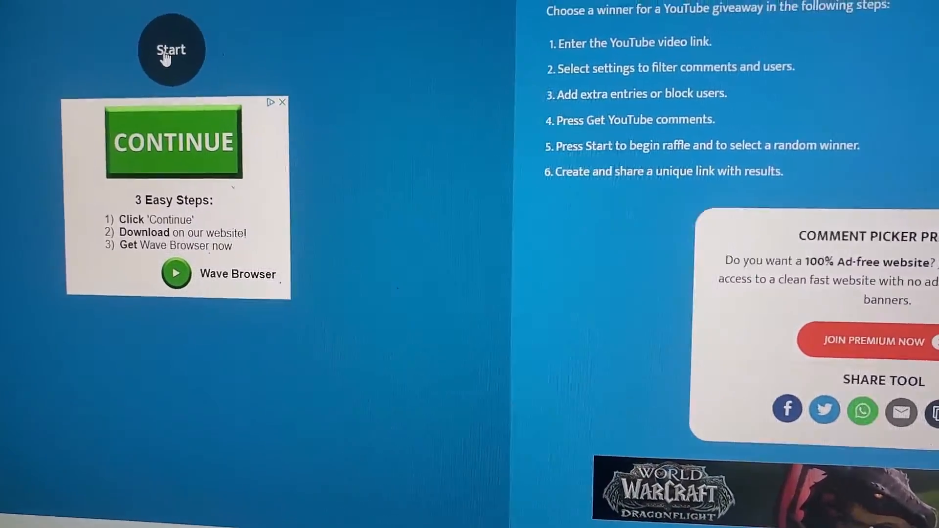
Step: Run the raffle to draw a random winner from the 3 names
click(172, 48)
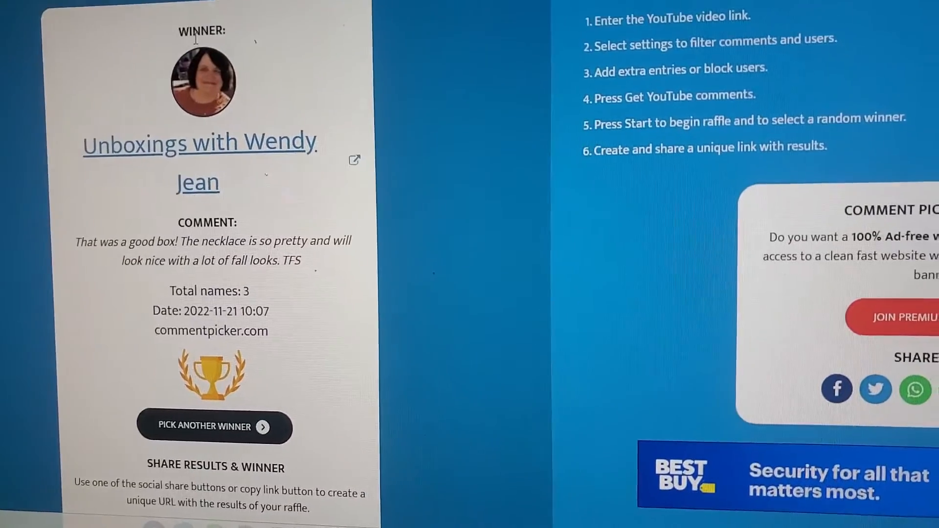
scroll(up, 3)
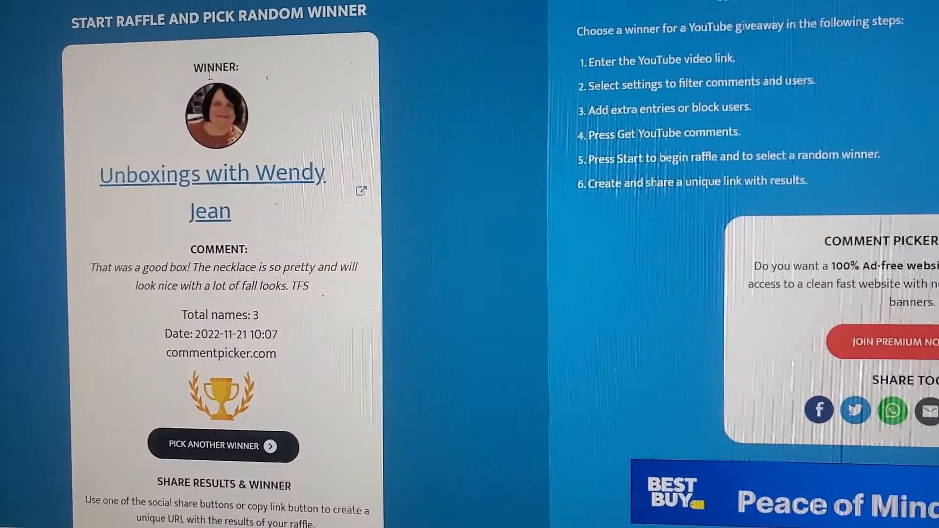